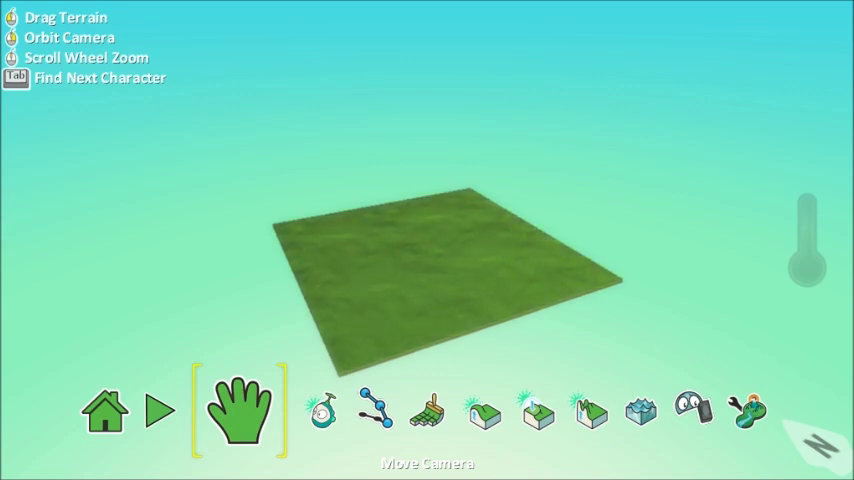
# - Select the Ground Brush to paint more grass terrain around the existing square
pyautogui.click(428, 416)
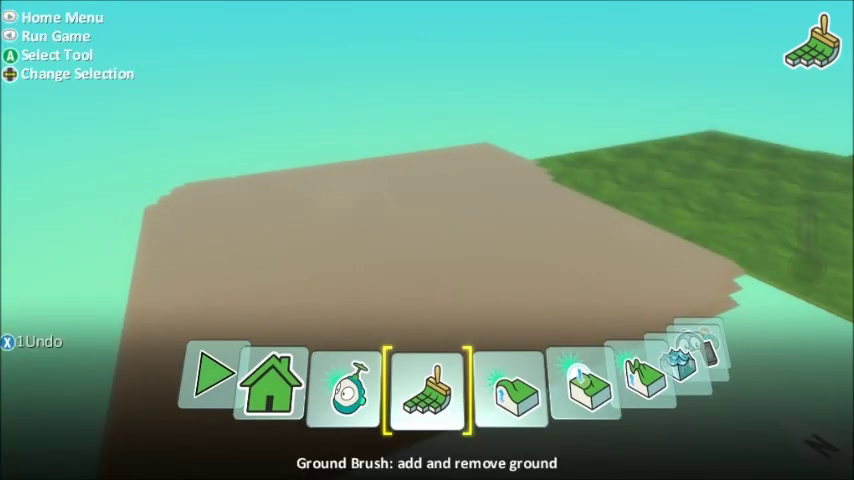
# - Switch to the Up/Down sculpting tool for raising hills and valleys
pyautogui.click(432, 400)
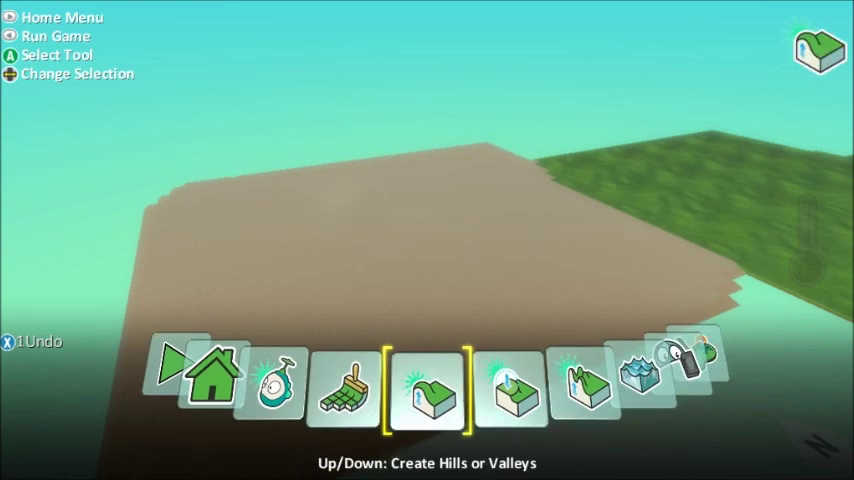